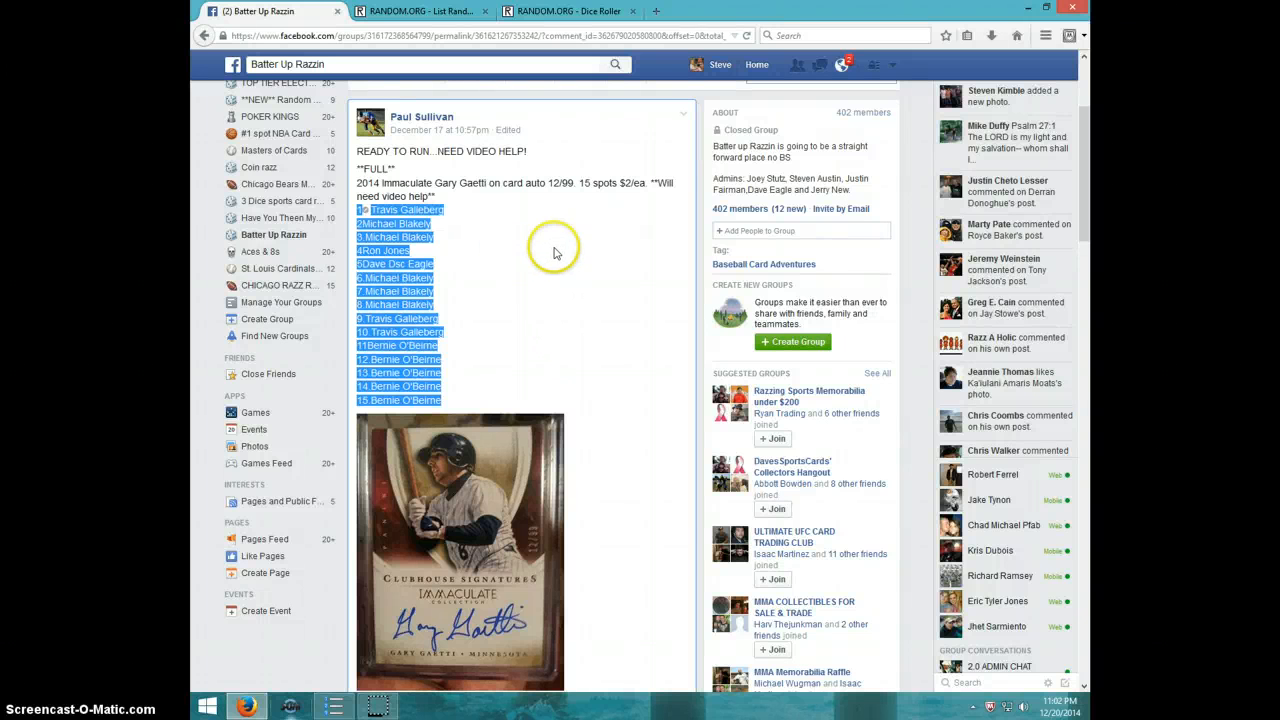
mouse_move(544, 262)
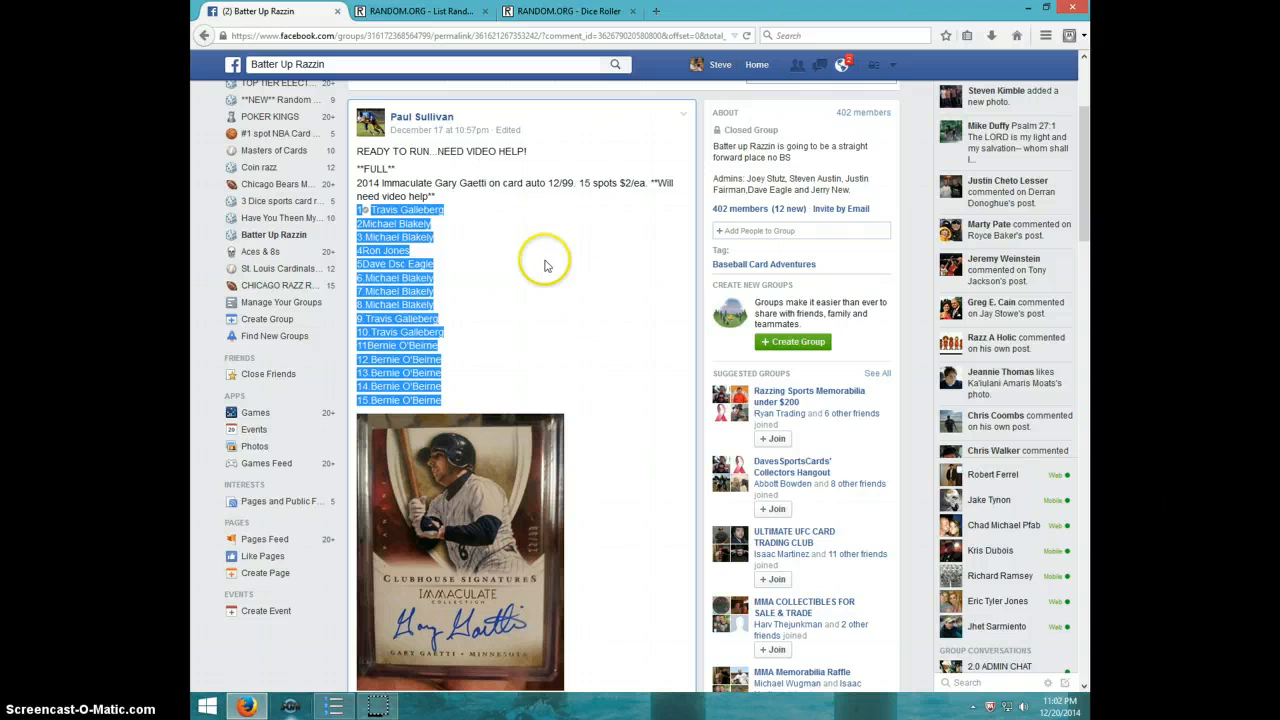
Scroll down the Gary Gaetti card break post to review the participant list and comments
scroll("down", 3)
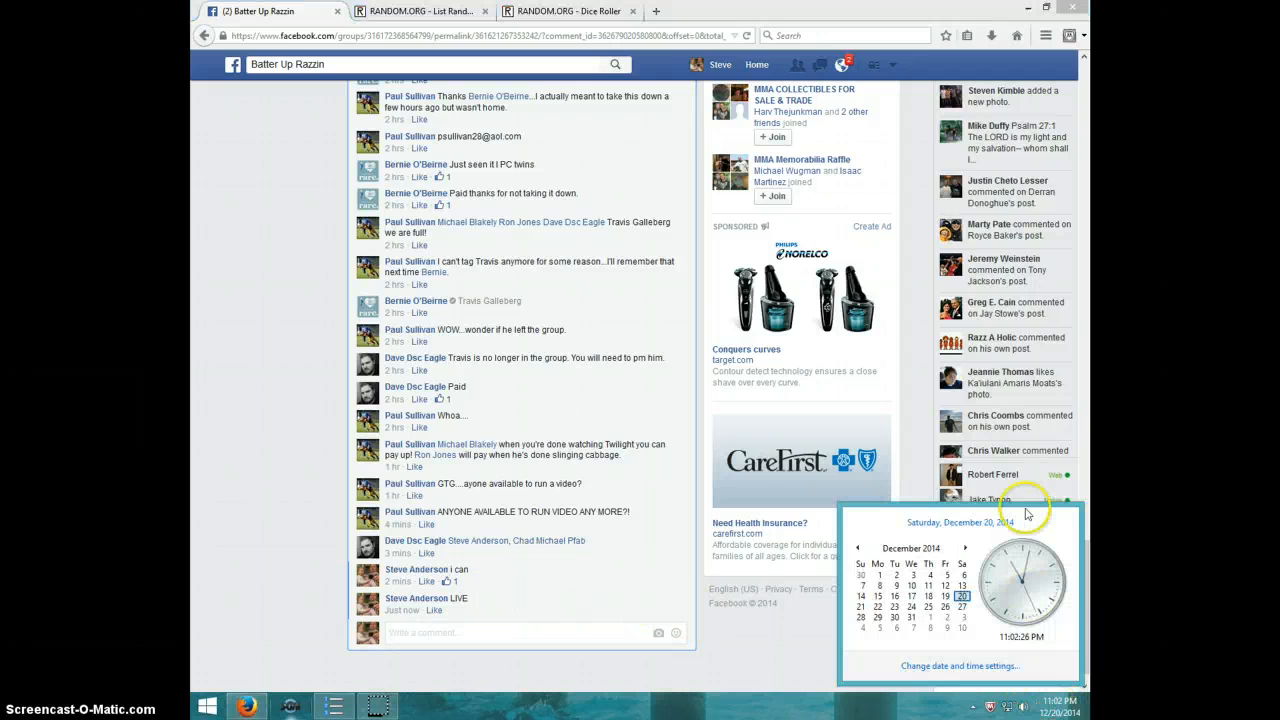
Switch to the RANDOM.ORG List Randomizer holding the 15 pasted spot names
left_click(420, 12)
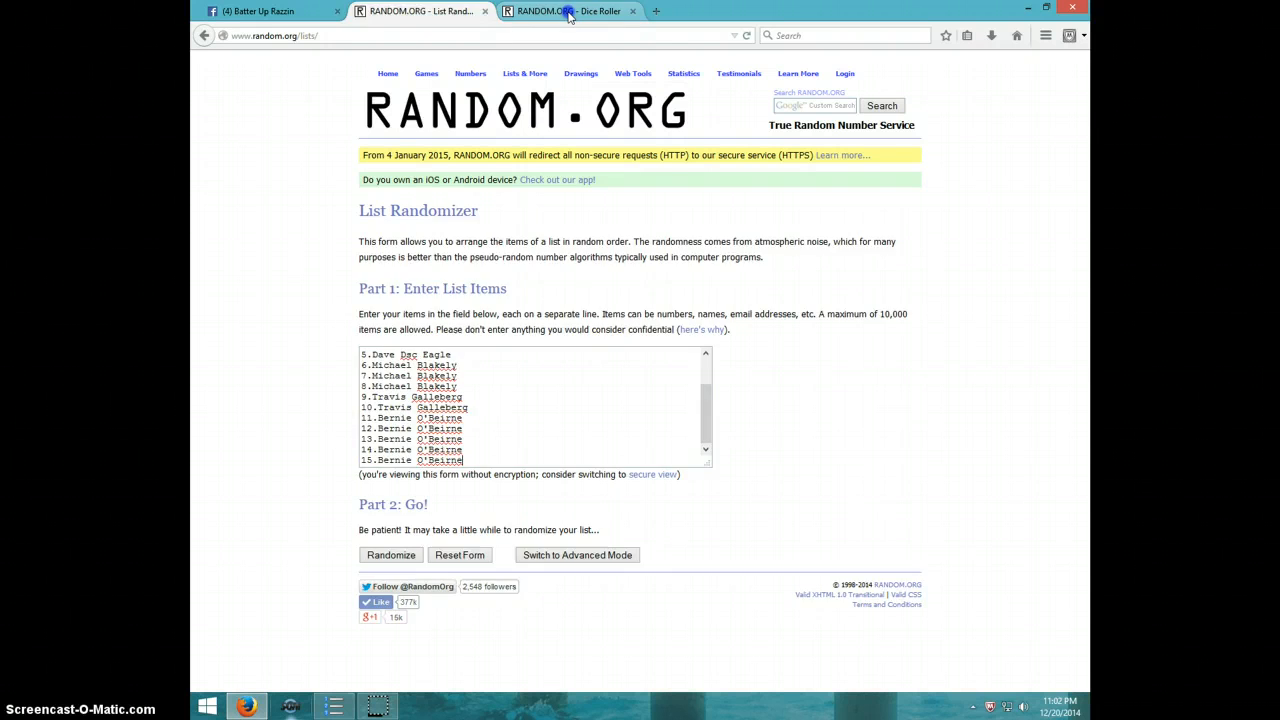
Shuffle the 15-name list repeatedly, glance at the two-dice roll (1 and 6), and return to the results
left_click(392, 556)
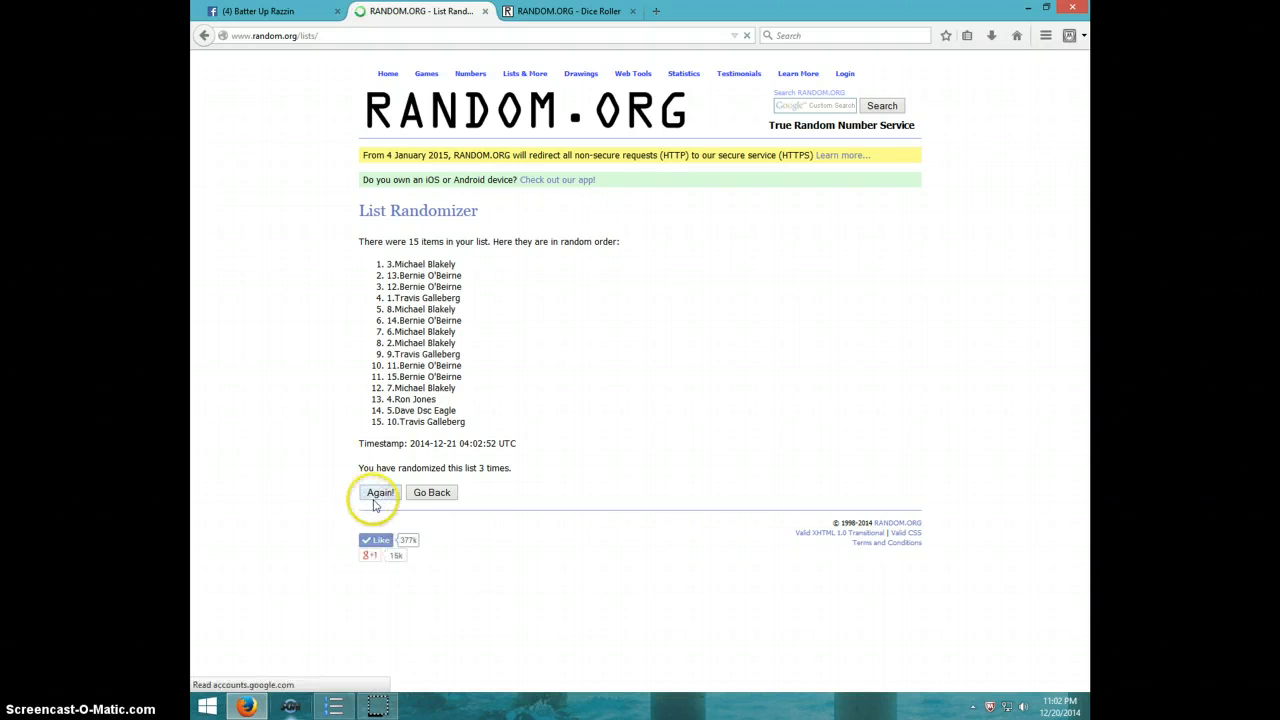
left_click(380, 492)
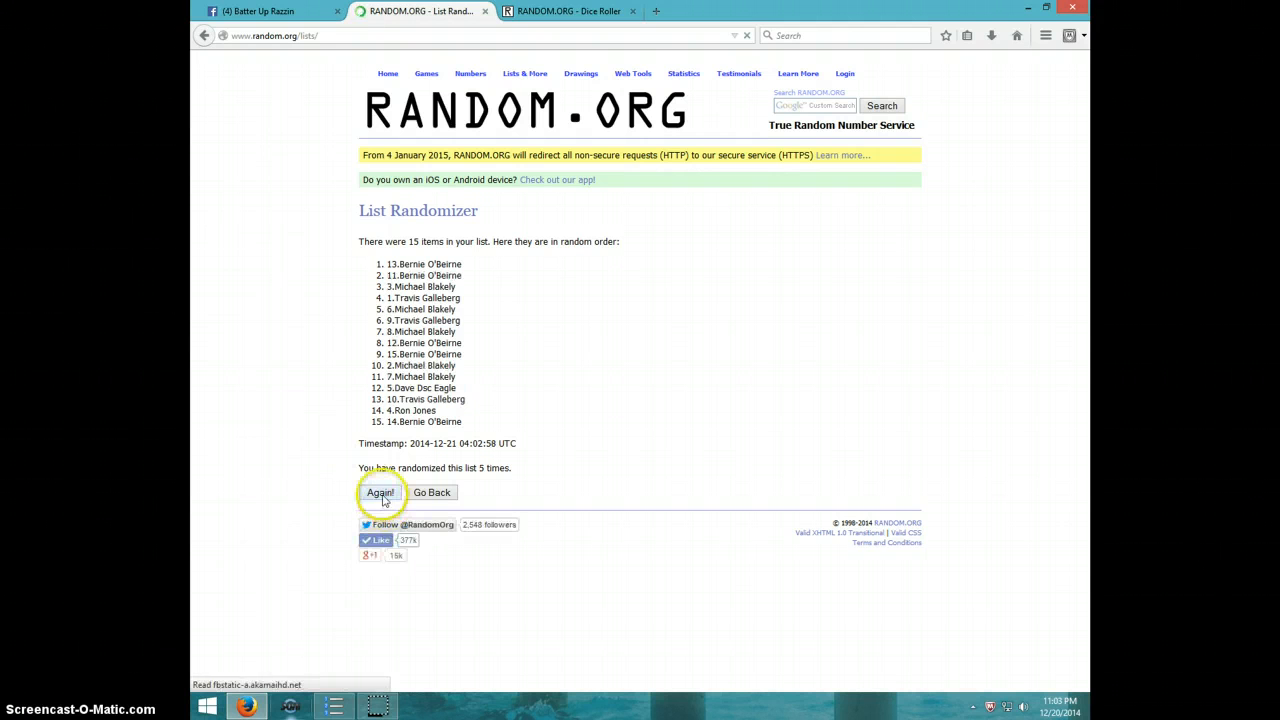
left_click(568, 12)
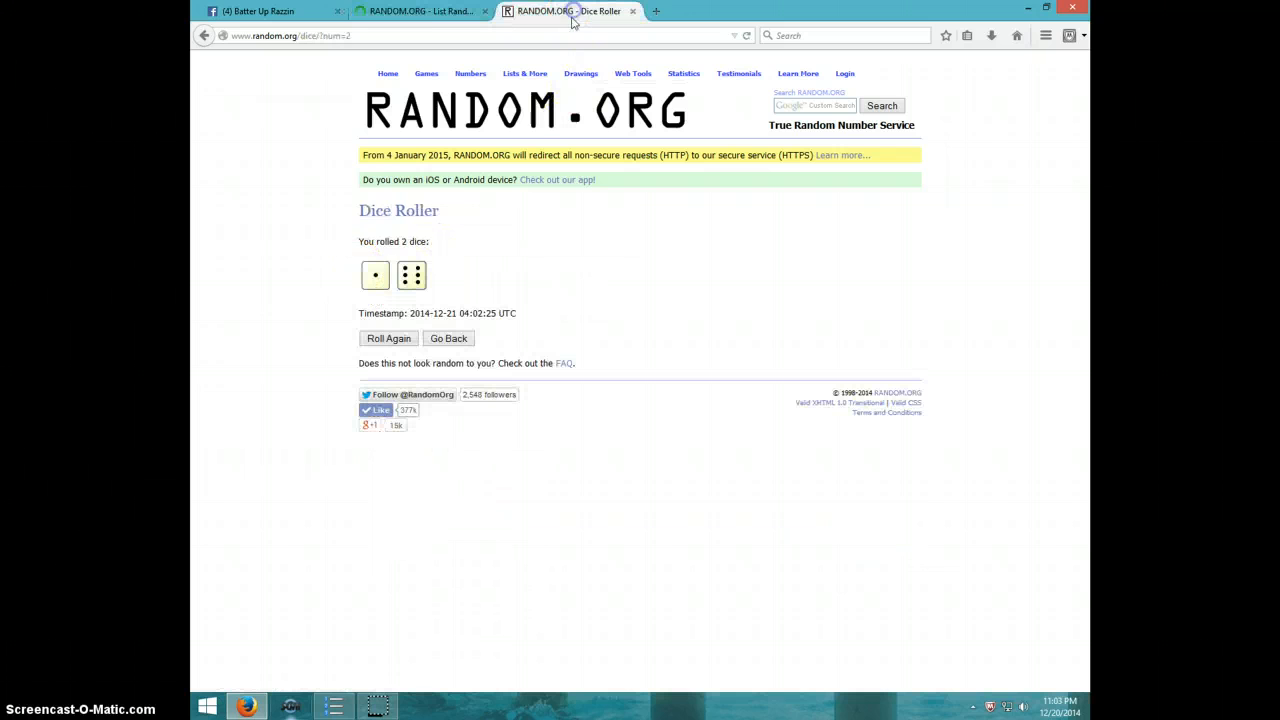
left_click(420, 12)
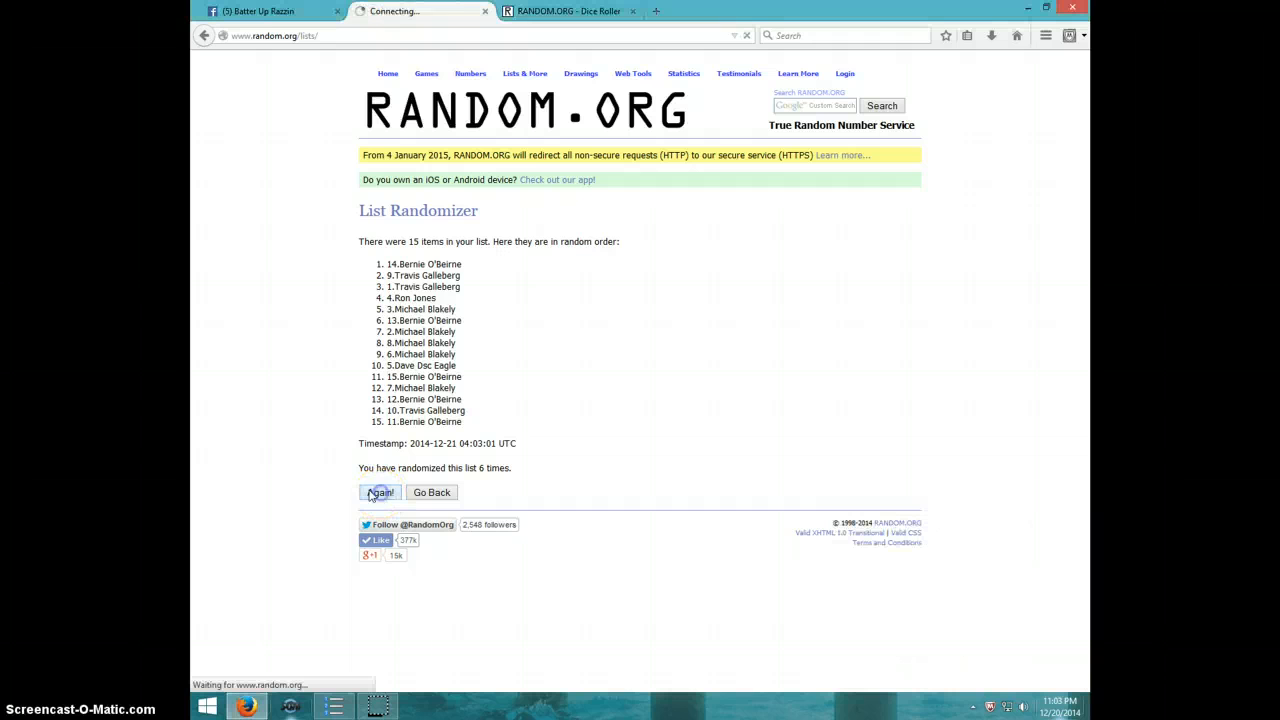
left_click(380, 492)
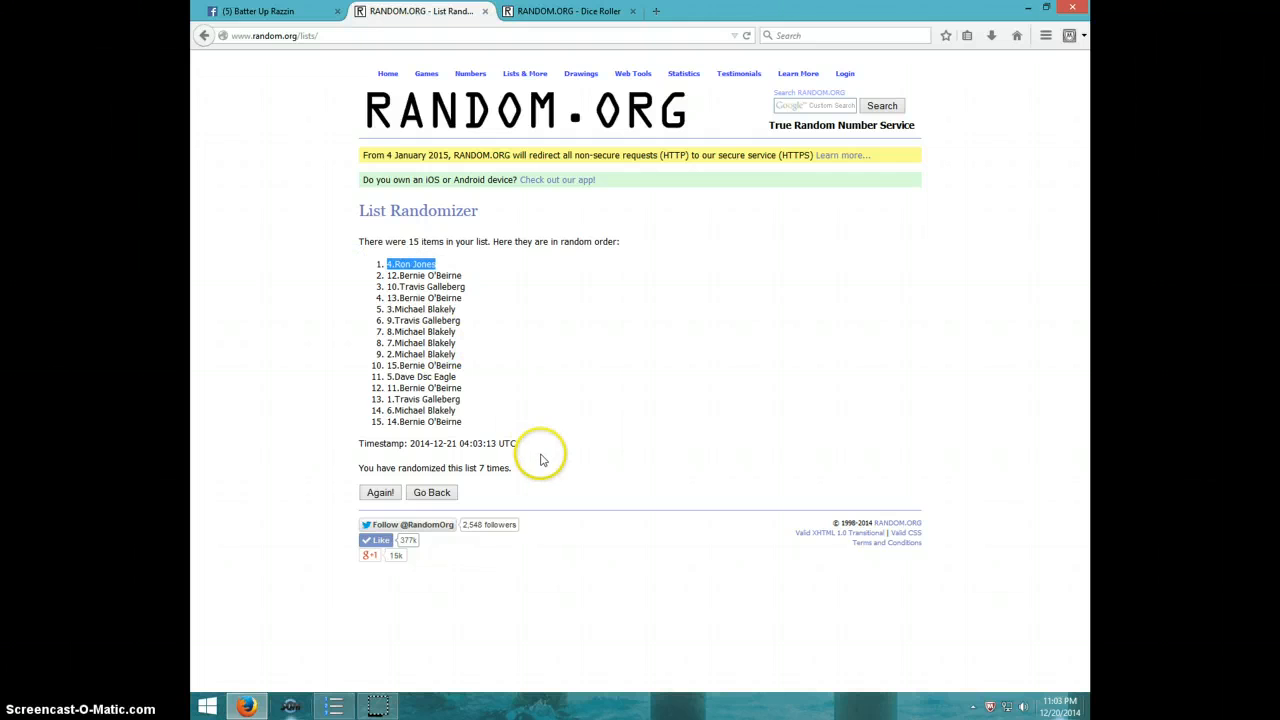
left_click(1056, 704)
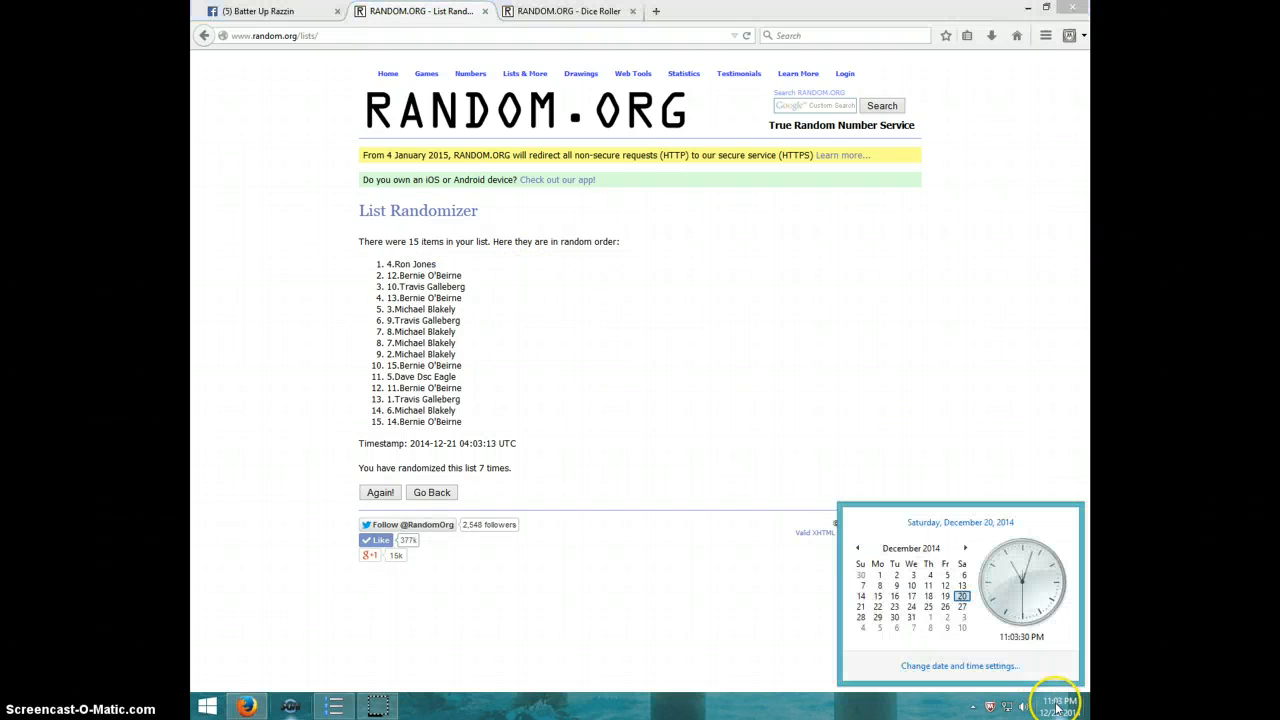